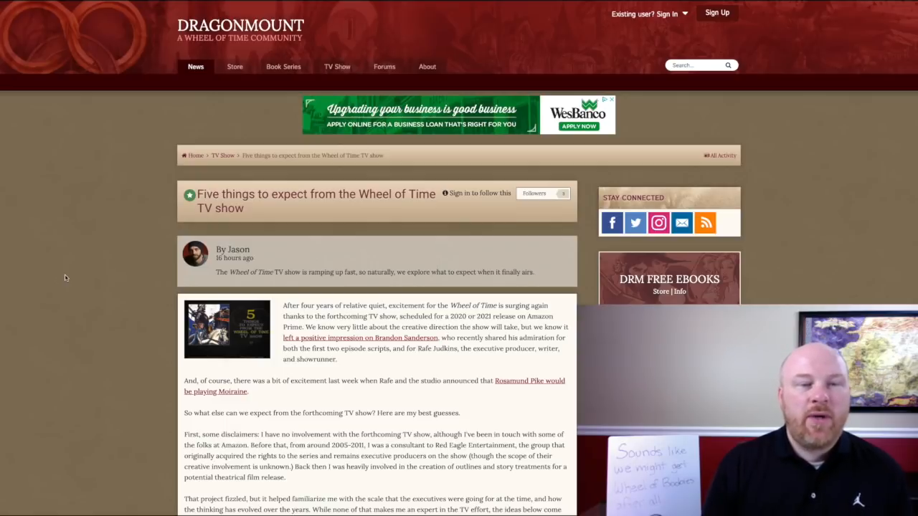
mouse_move(124, 309)
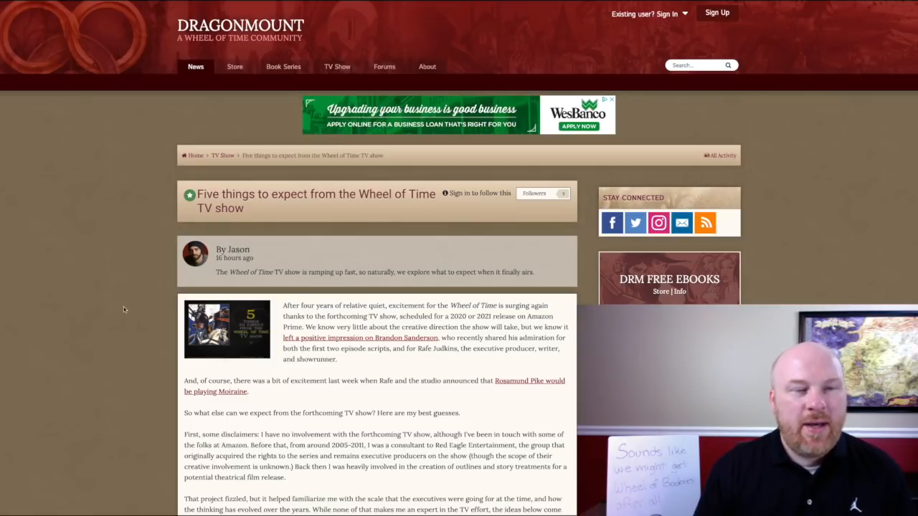
scroll(down, 3)
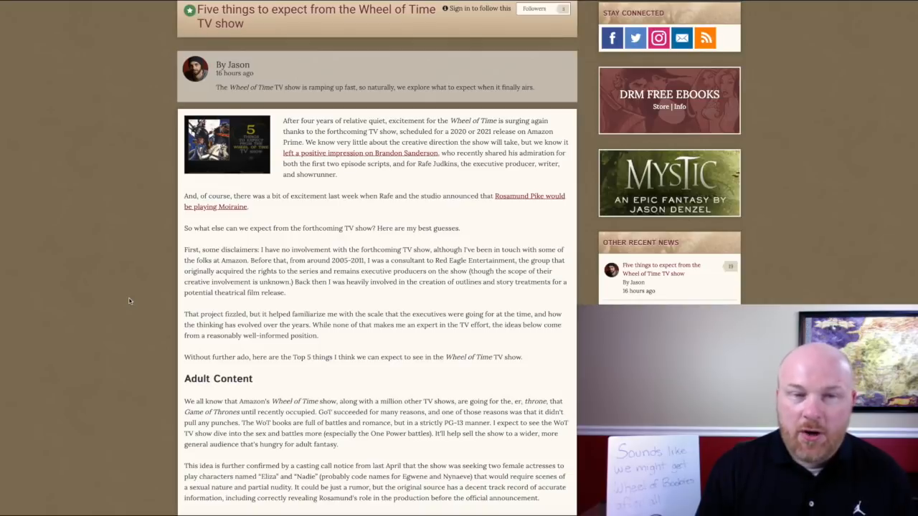
scroll(down, 3)
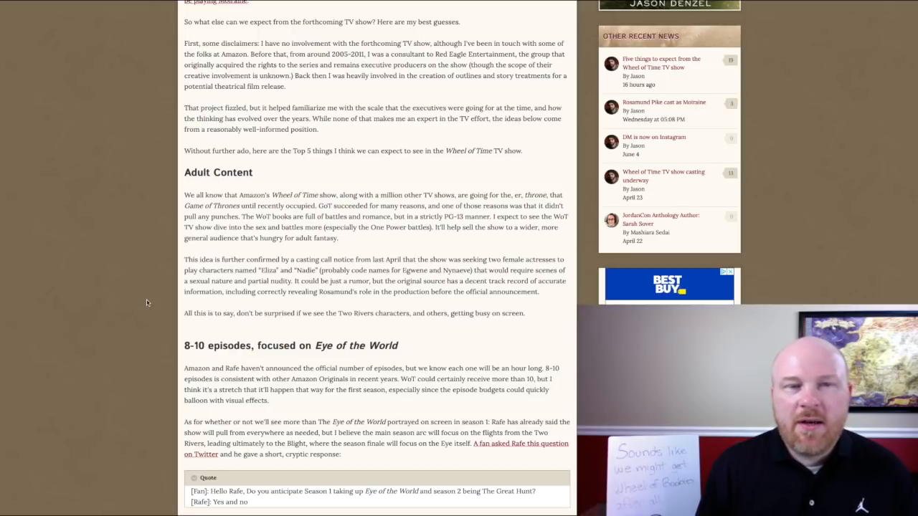
scroll(down, 3)
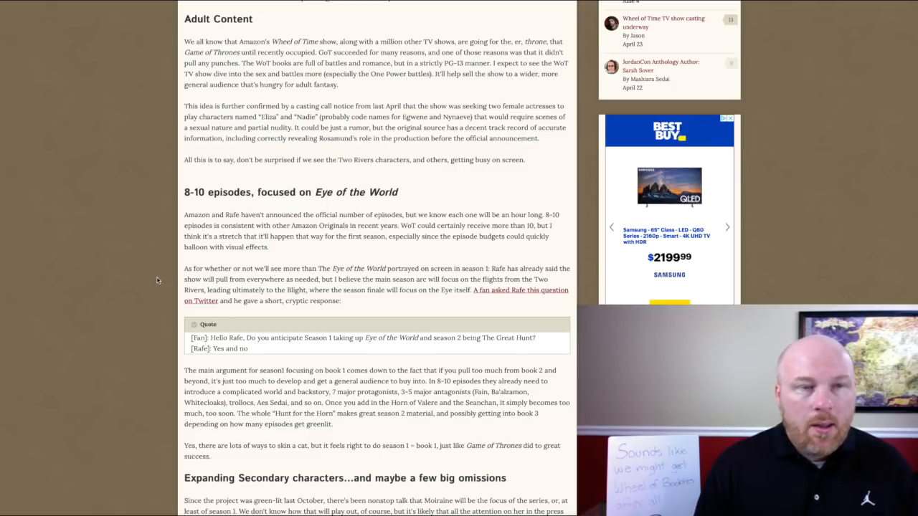
scroll(down, 3)
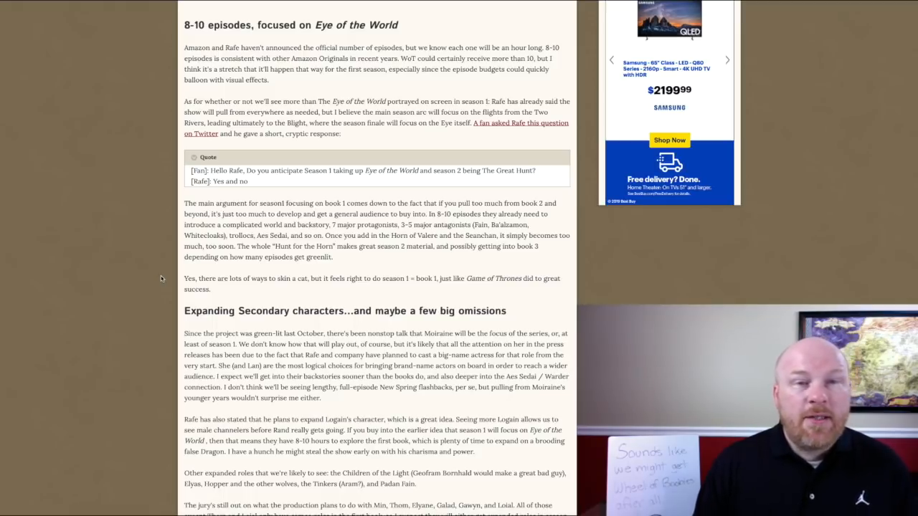
scroll(down, 3)
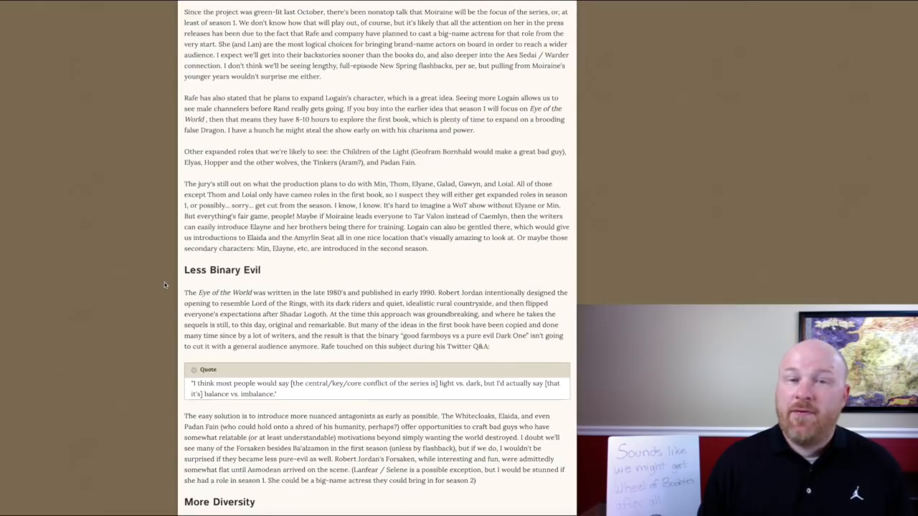
scroll(up, 3)
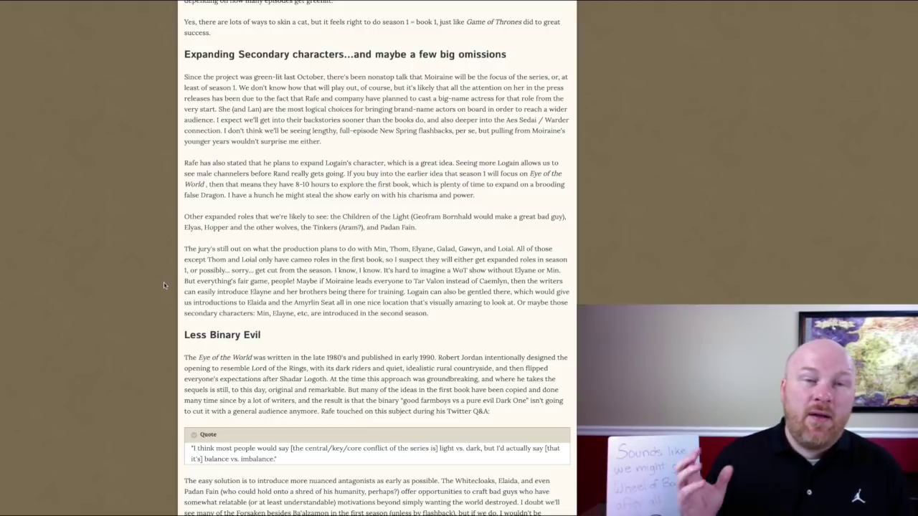
scroll(down, 3)
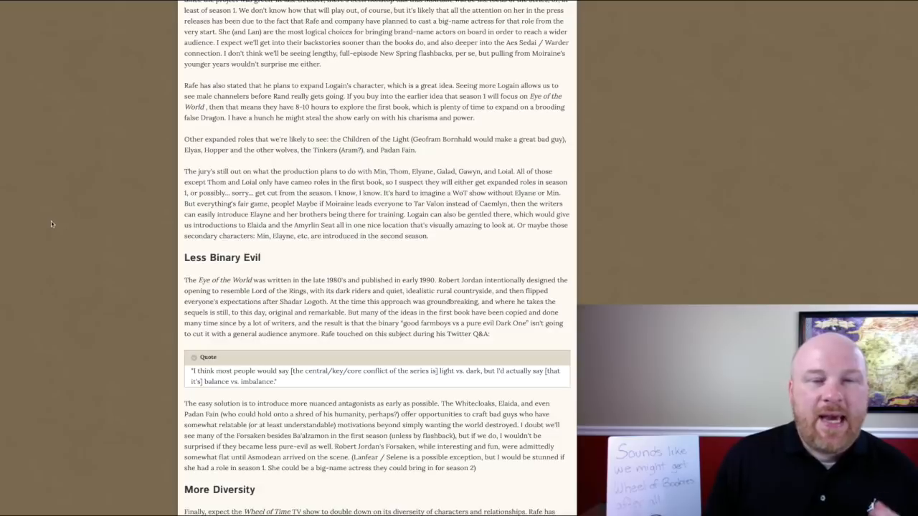
scroll(up, 3)
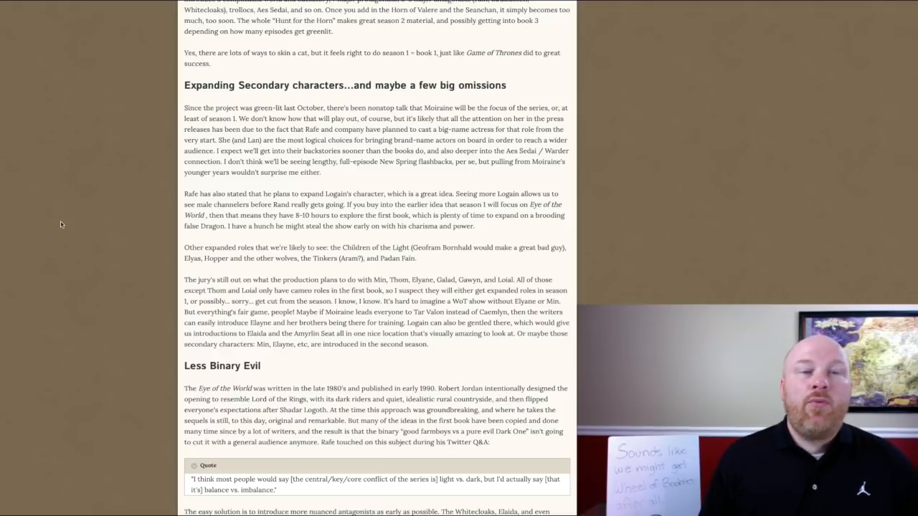
scroll(down, 3)
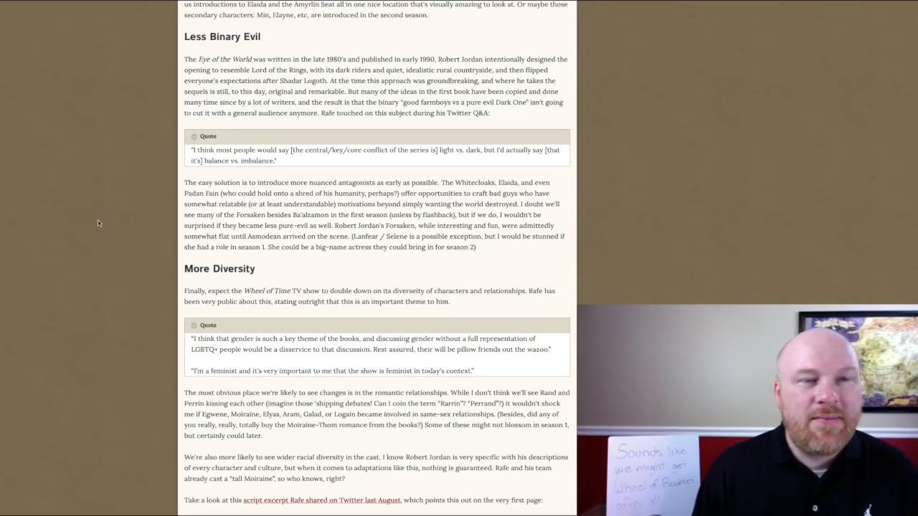
scroll(down, 3)
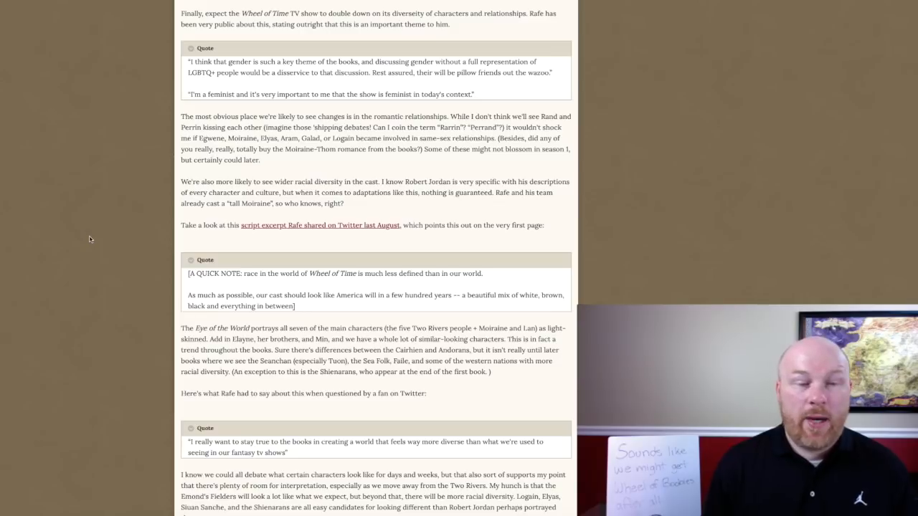
scroll(down, 3)
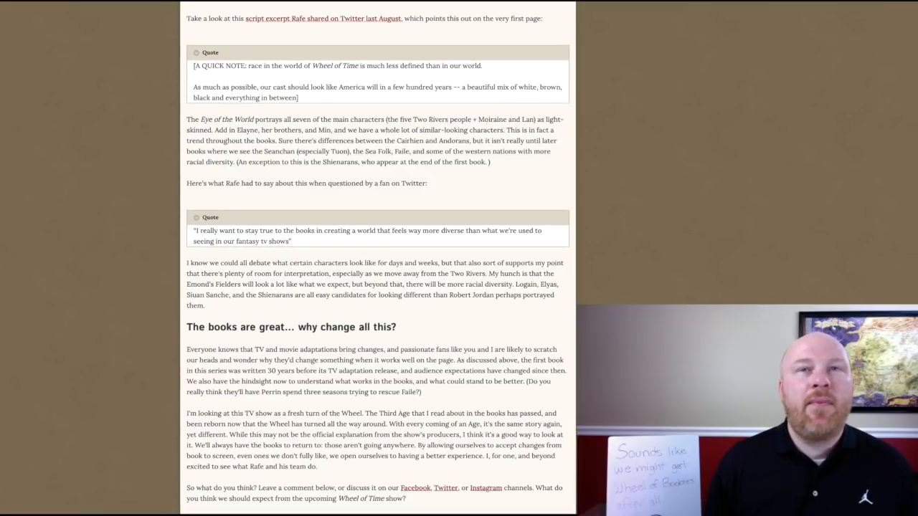
mouse_move(112, 284)
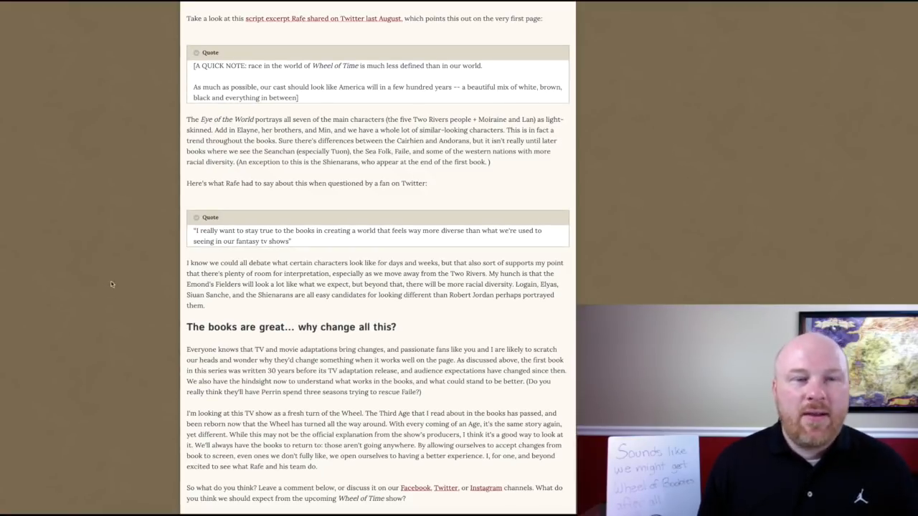
mouse_move(129, 280)
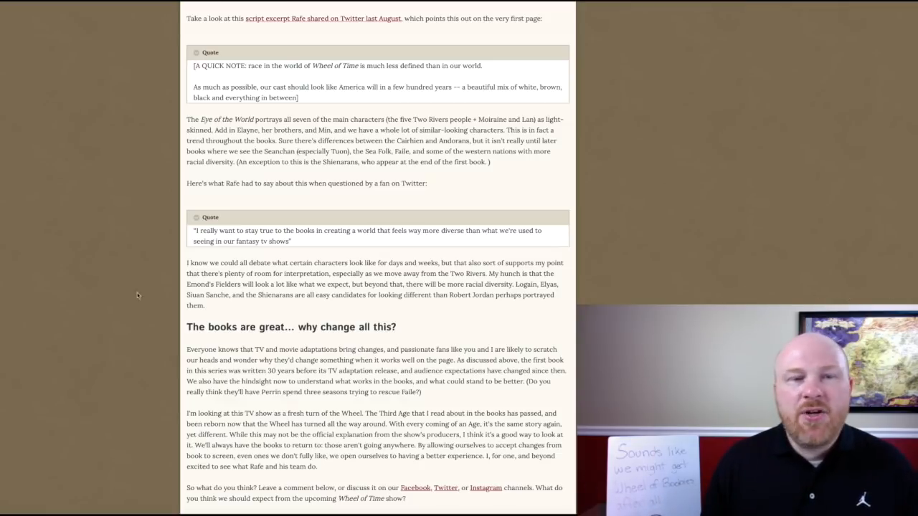
mouse_move(129, 281)
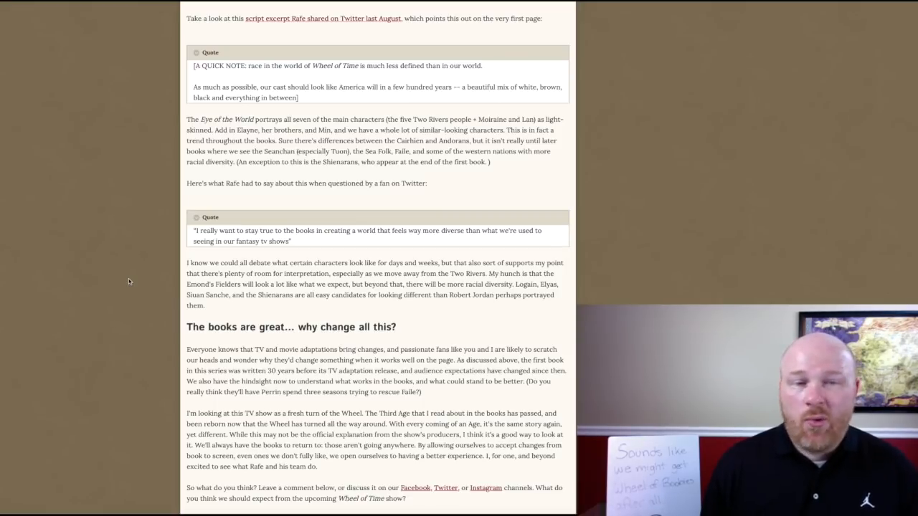
mouse_move(332, 270)
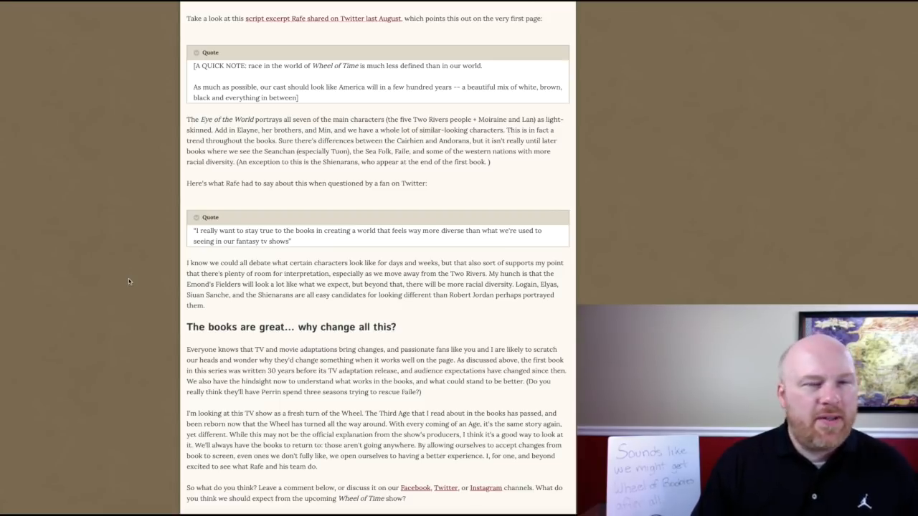
scroll(down, 3)
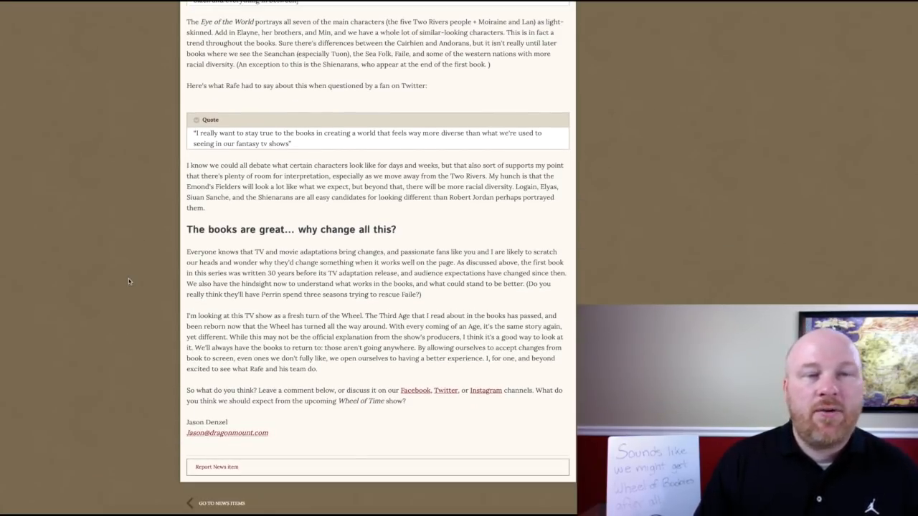
scroll(down, 3)
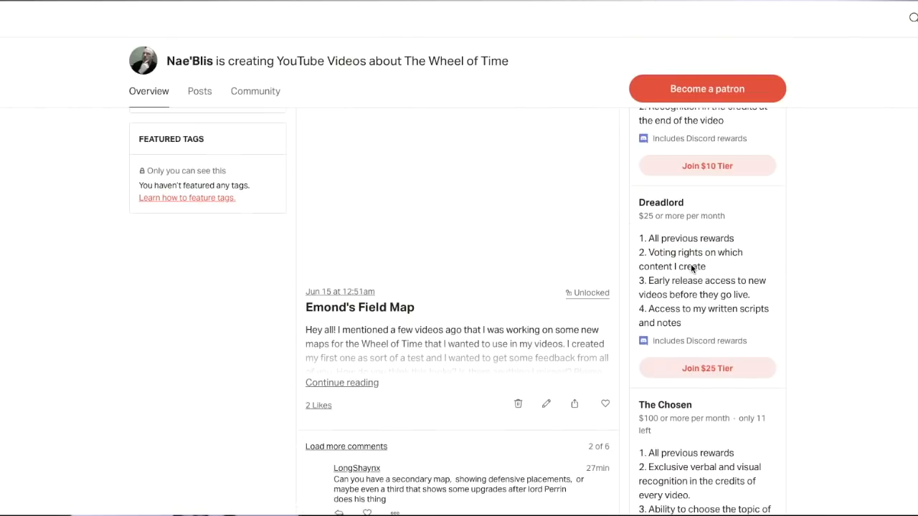
scroll(down, 3)
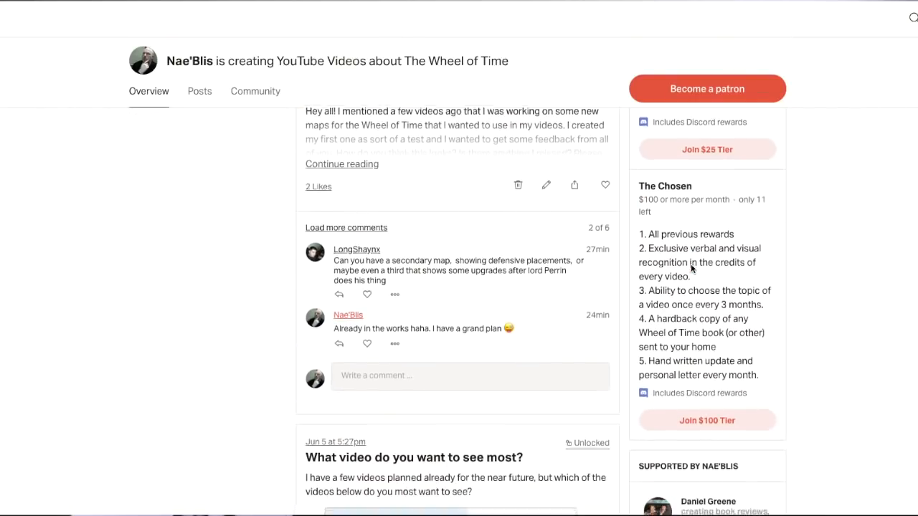